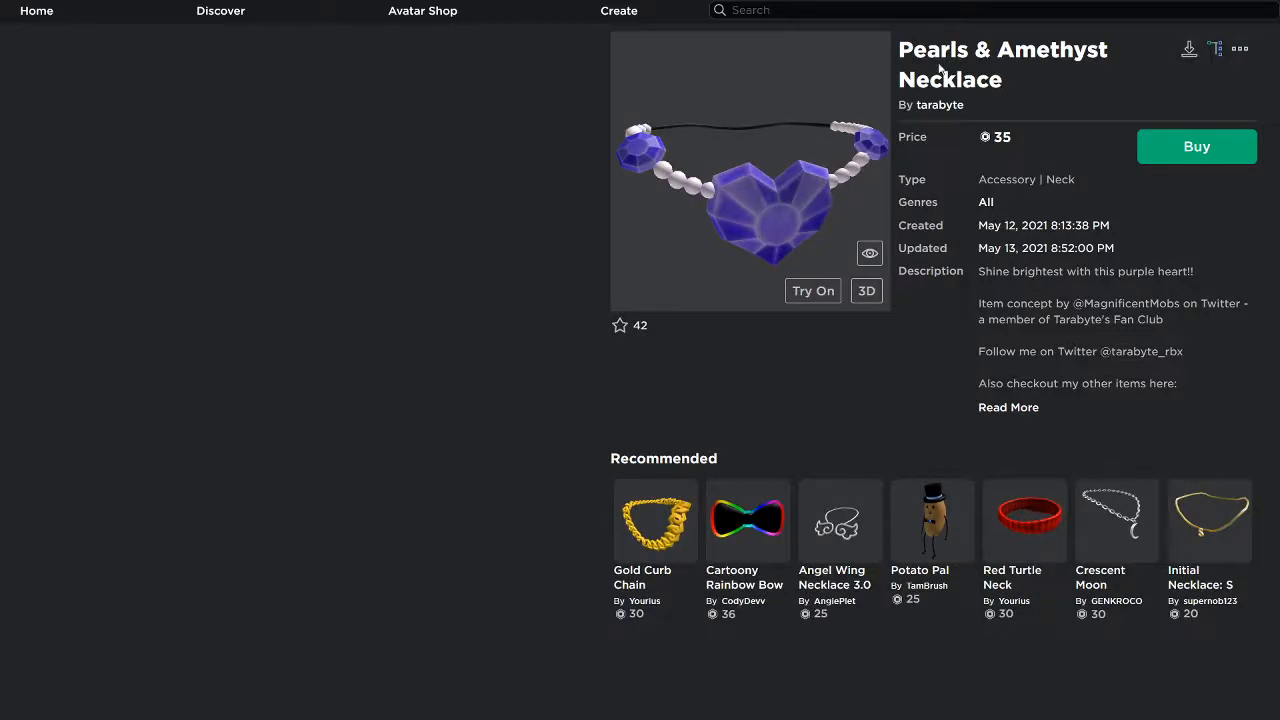
Search for the Pearls & Amethyst Necklace and view it as a rotatable 3D model.
left_click(844, 10)
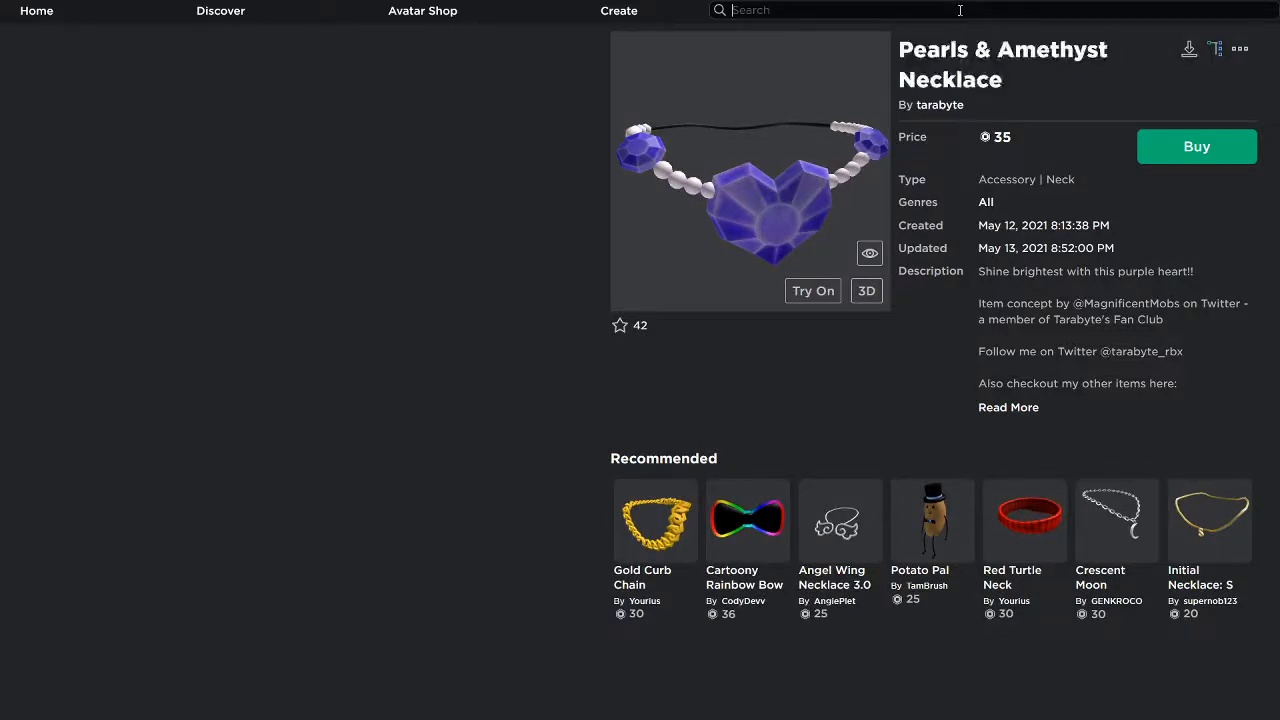
type("Pearls & Amethyst Necklace")
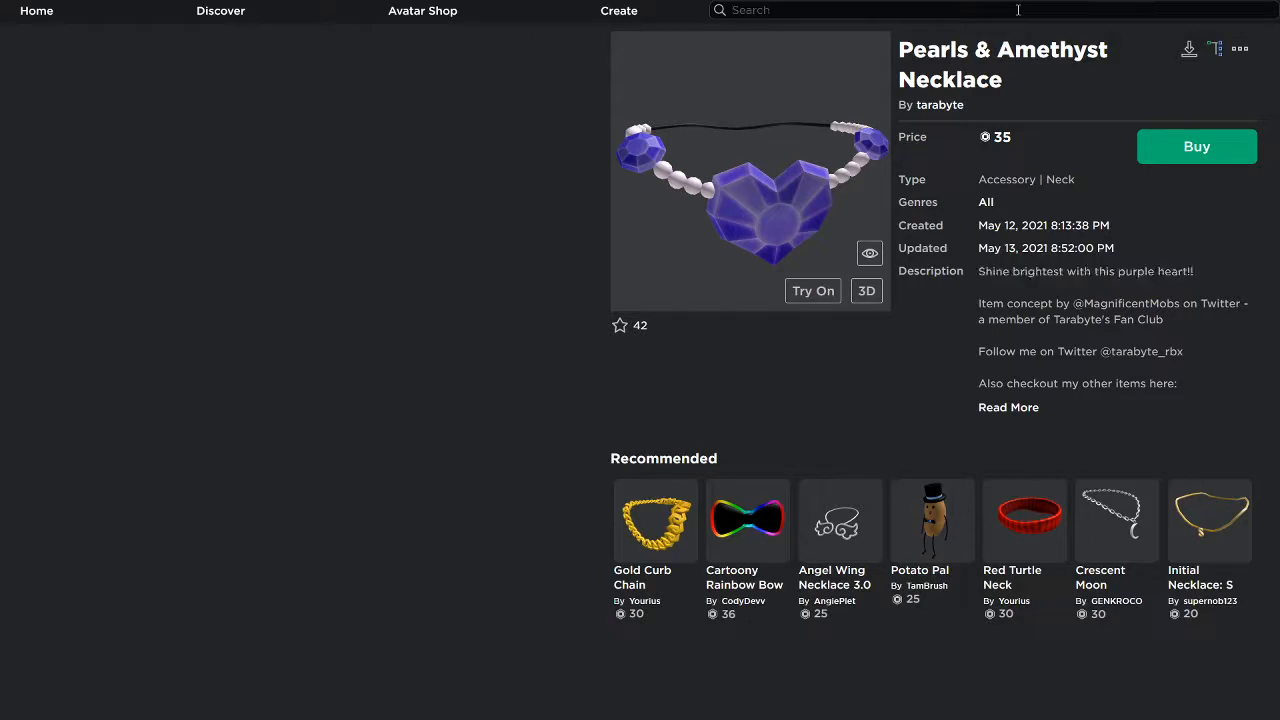
type("Shine brightest with this purple heart!!")
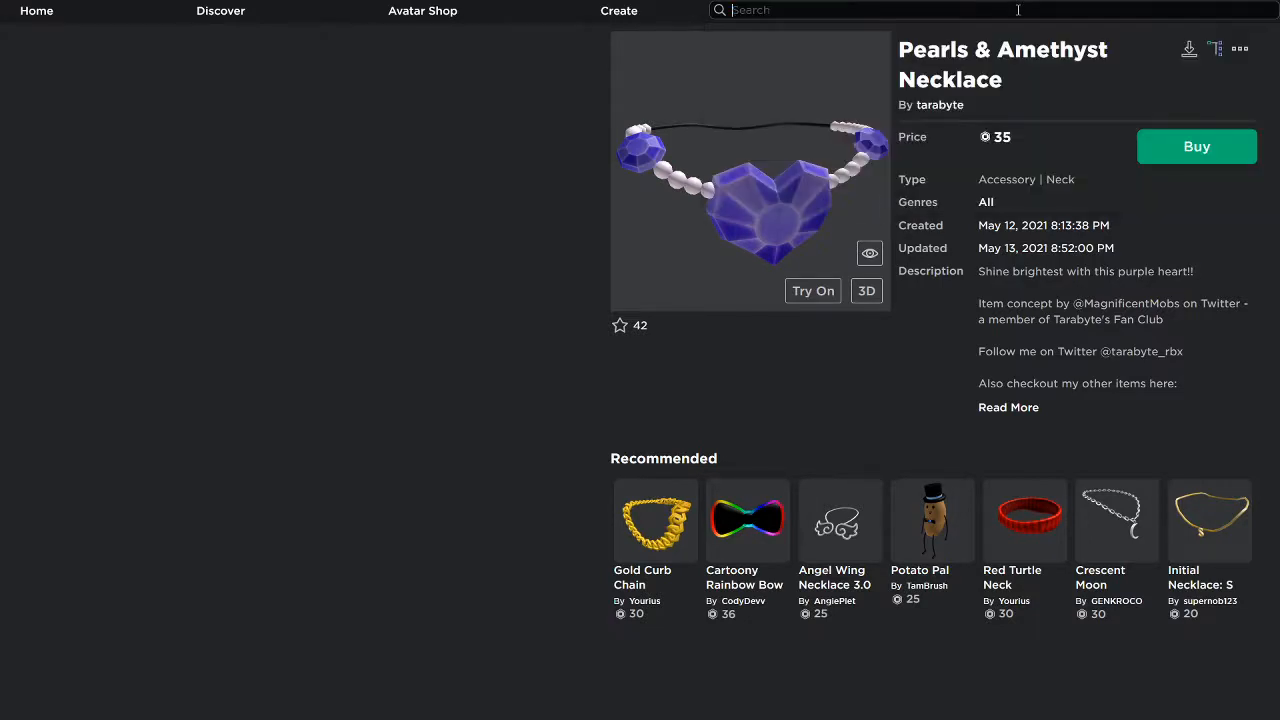
left_click(812, 292)
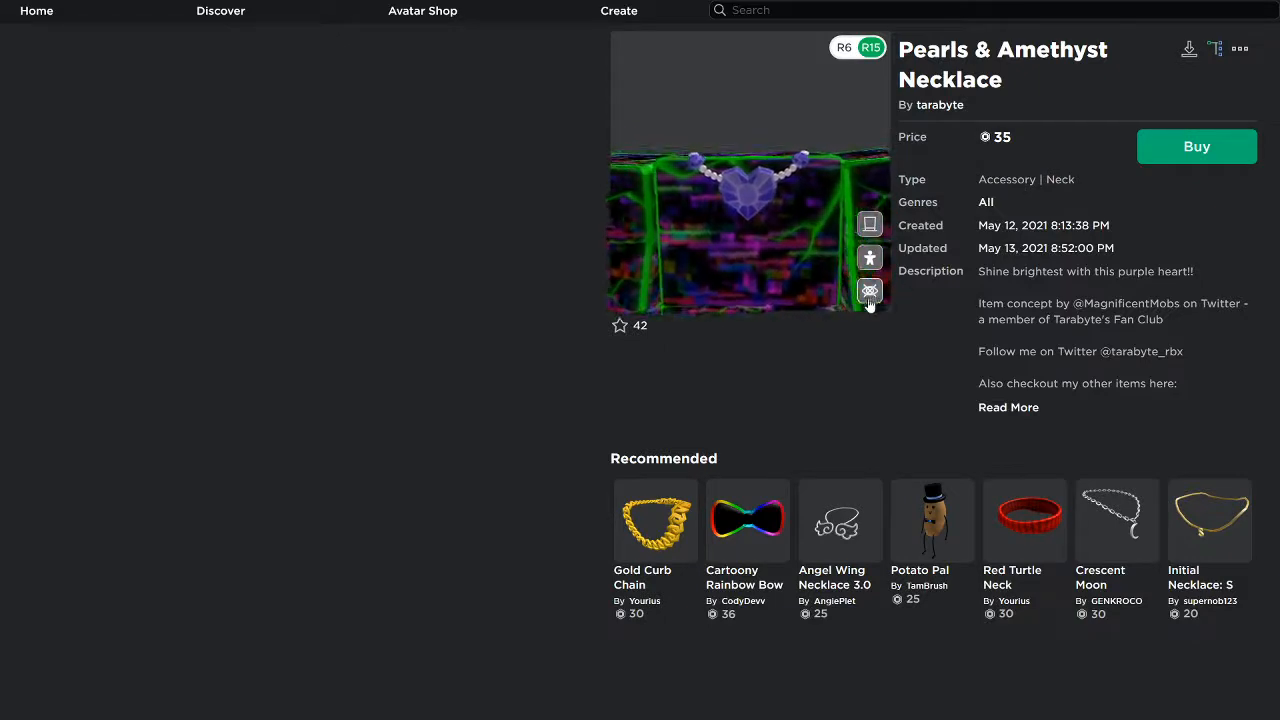
Return the necklace to its flat picture and try it on the avatar.
left_click(868, 292)
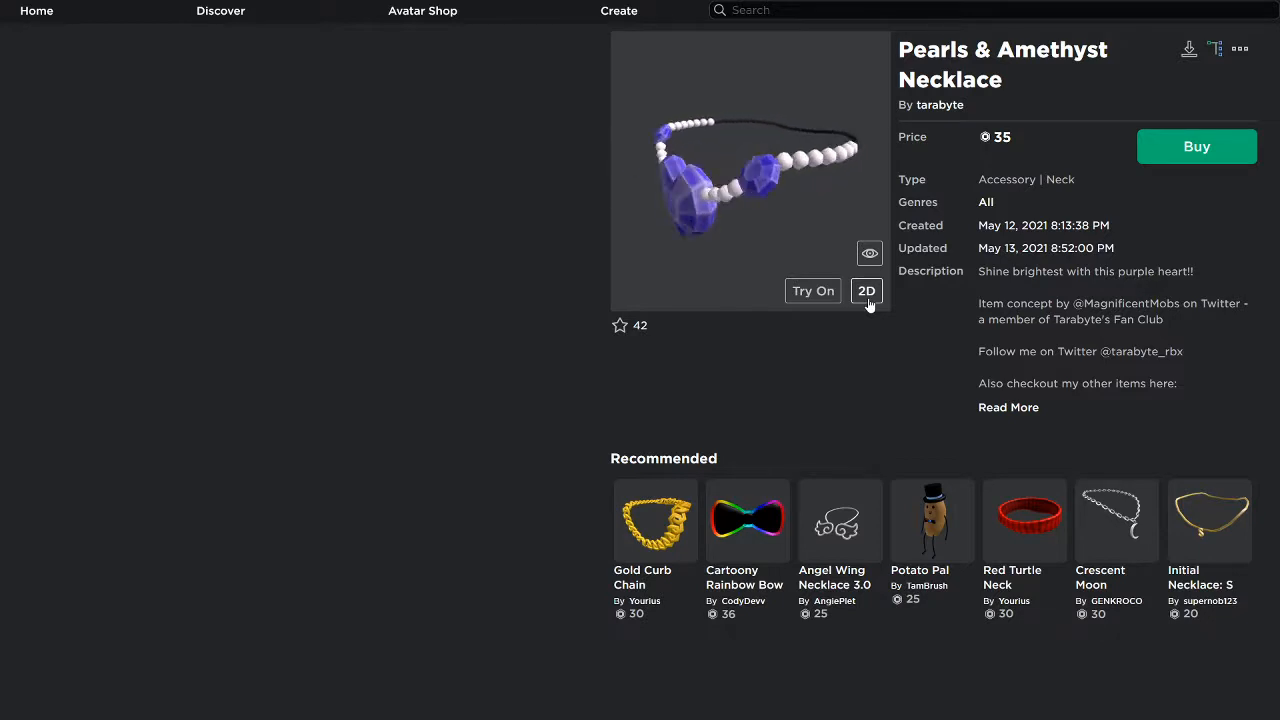
left_click(812, 292)
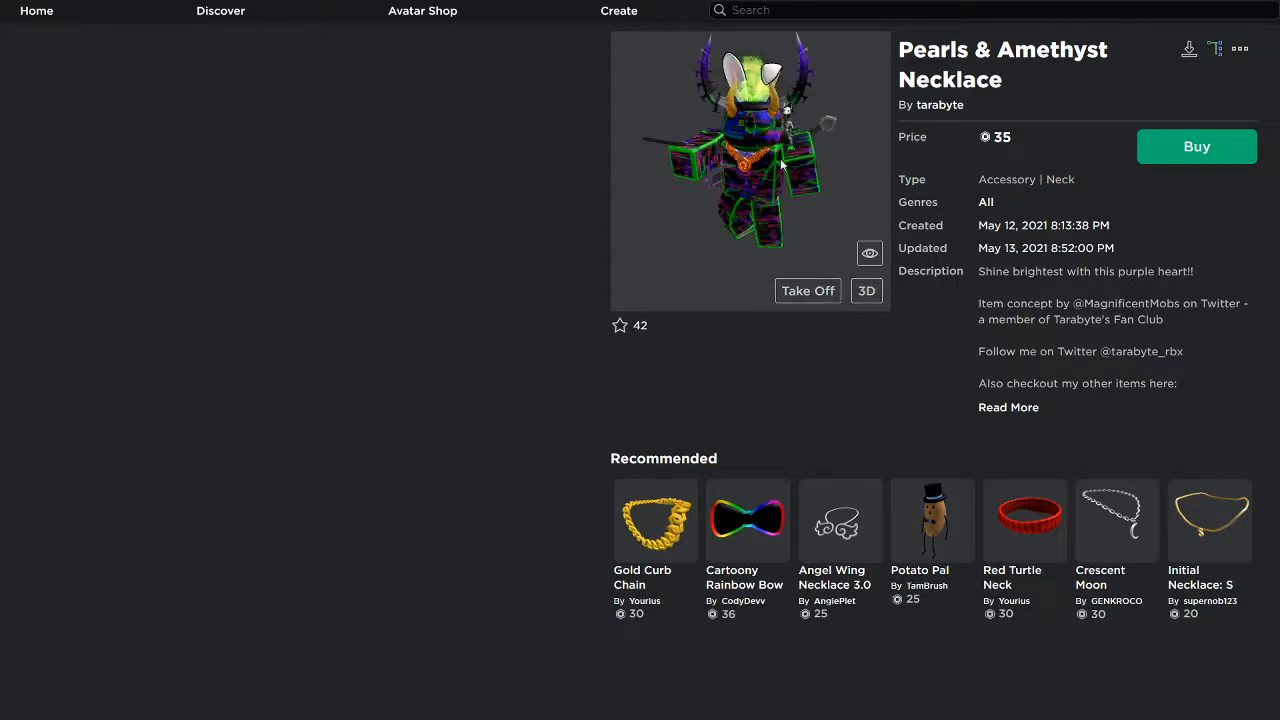
left_click(808, 290)
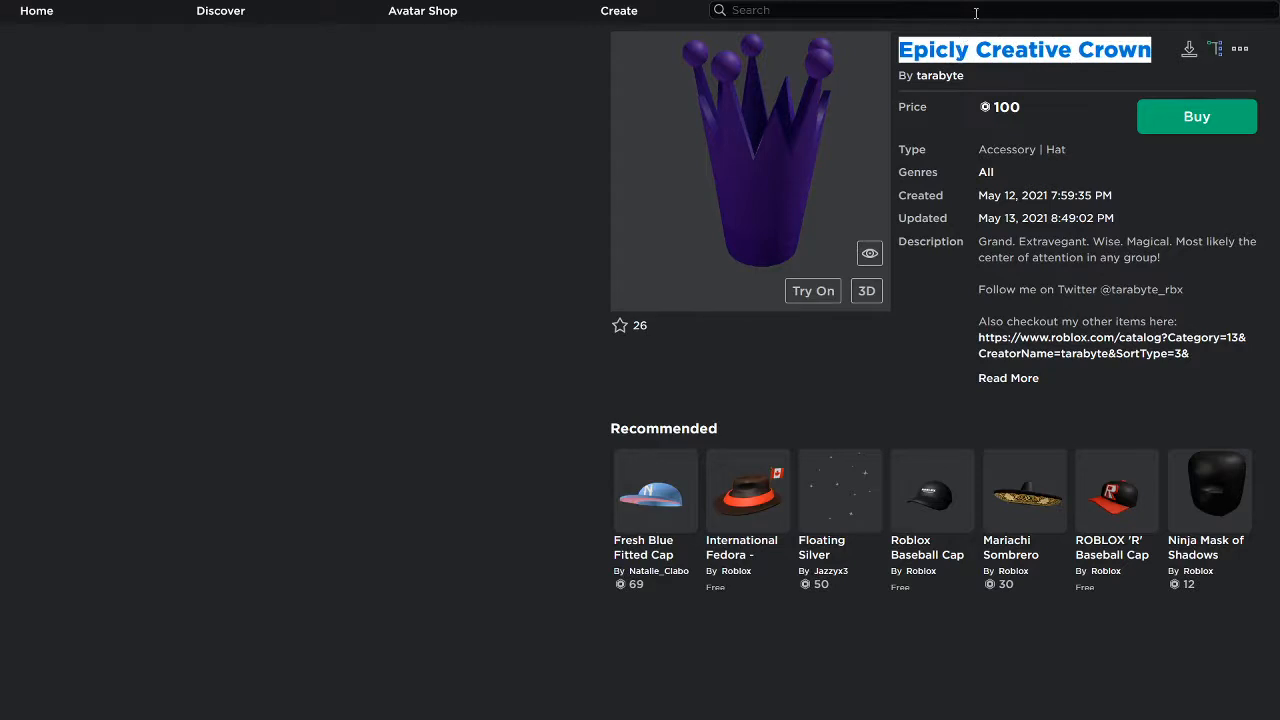
Search for the Epicly Creative Crown, view it in 3D and switch back to the 2D picture.
type("Epicly Creative Crown")
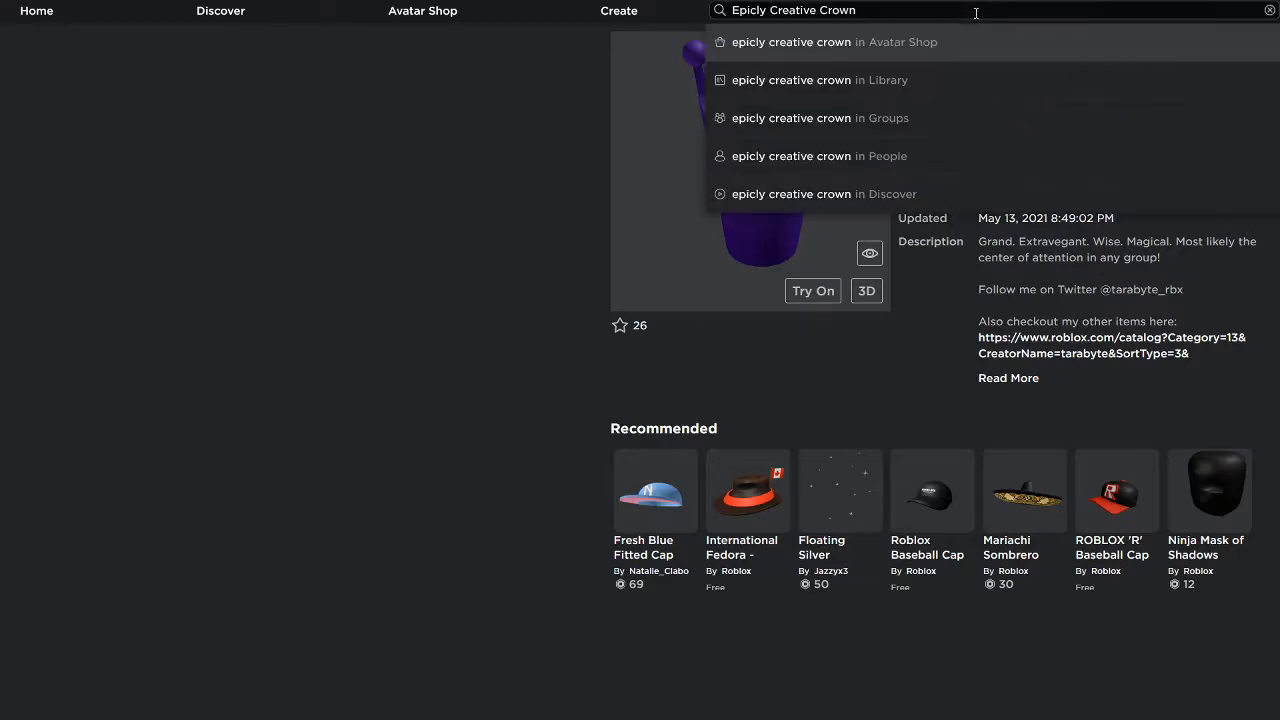
triple_click(850, 10)
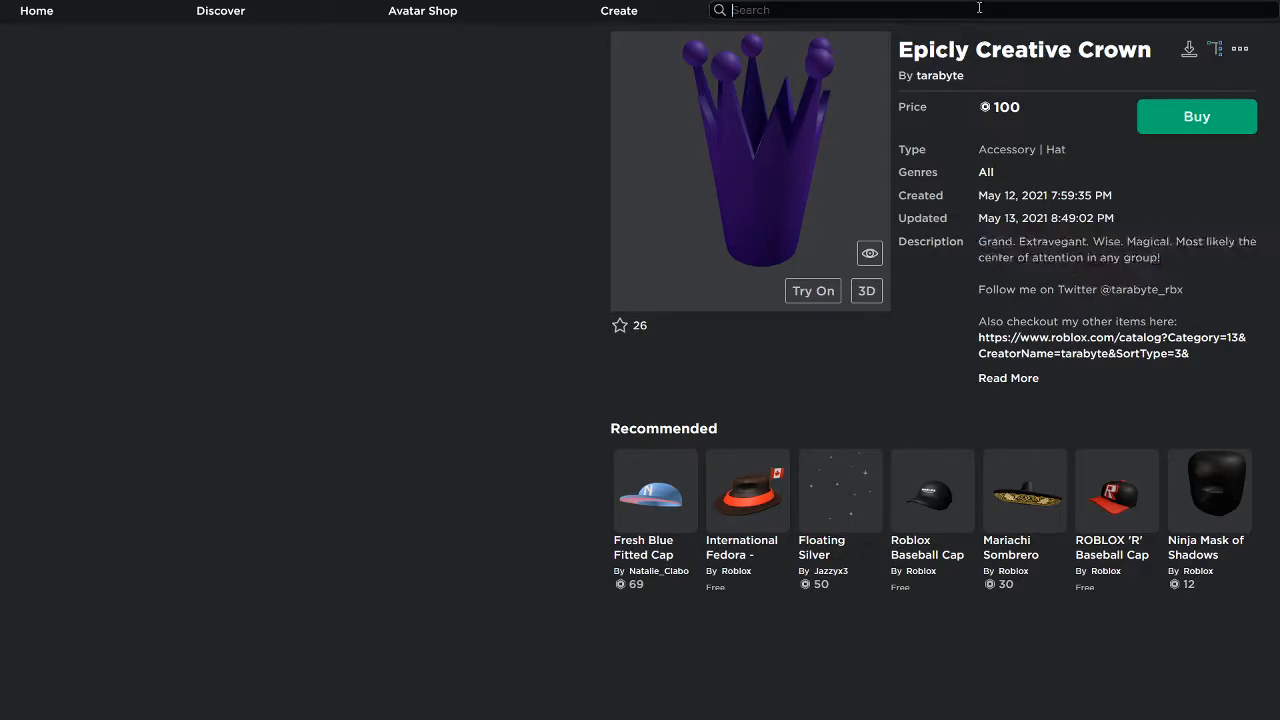
type("Grand. Extravegant. Wise. Magical. Most likely the center of attention in any group!")
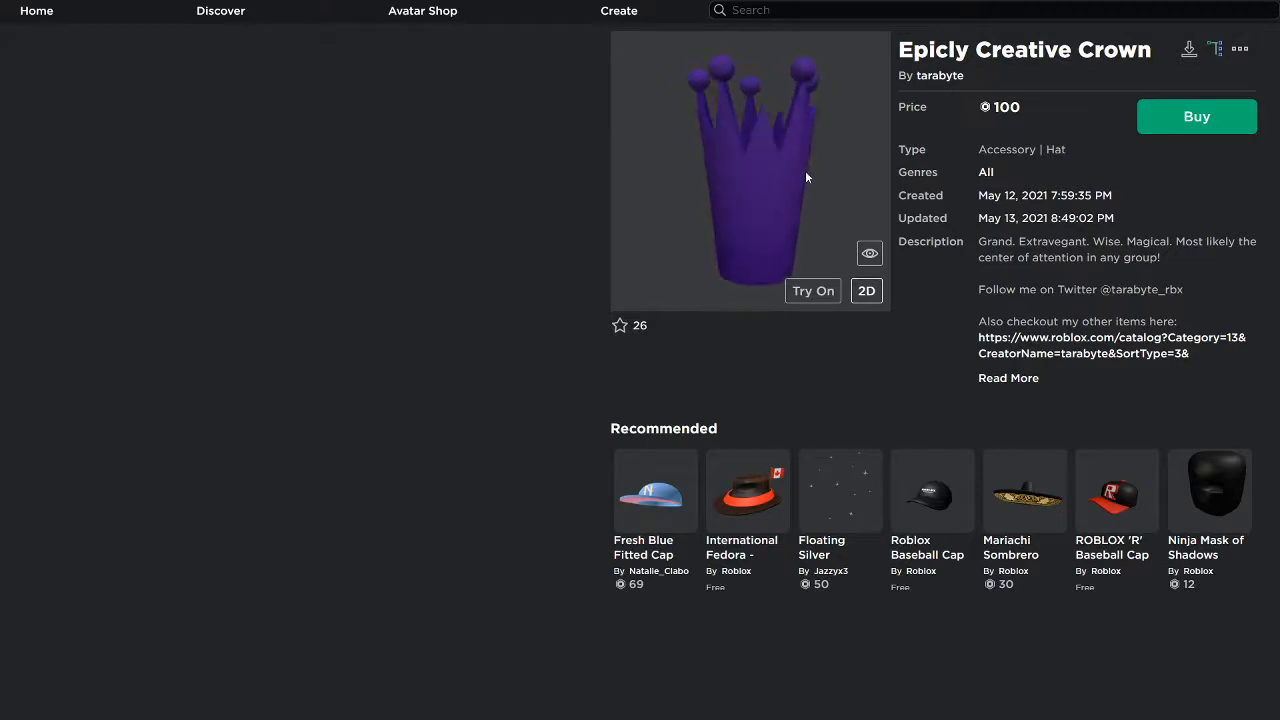
left_click(866, 290)
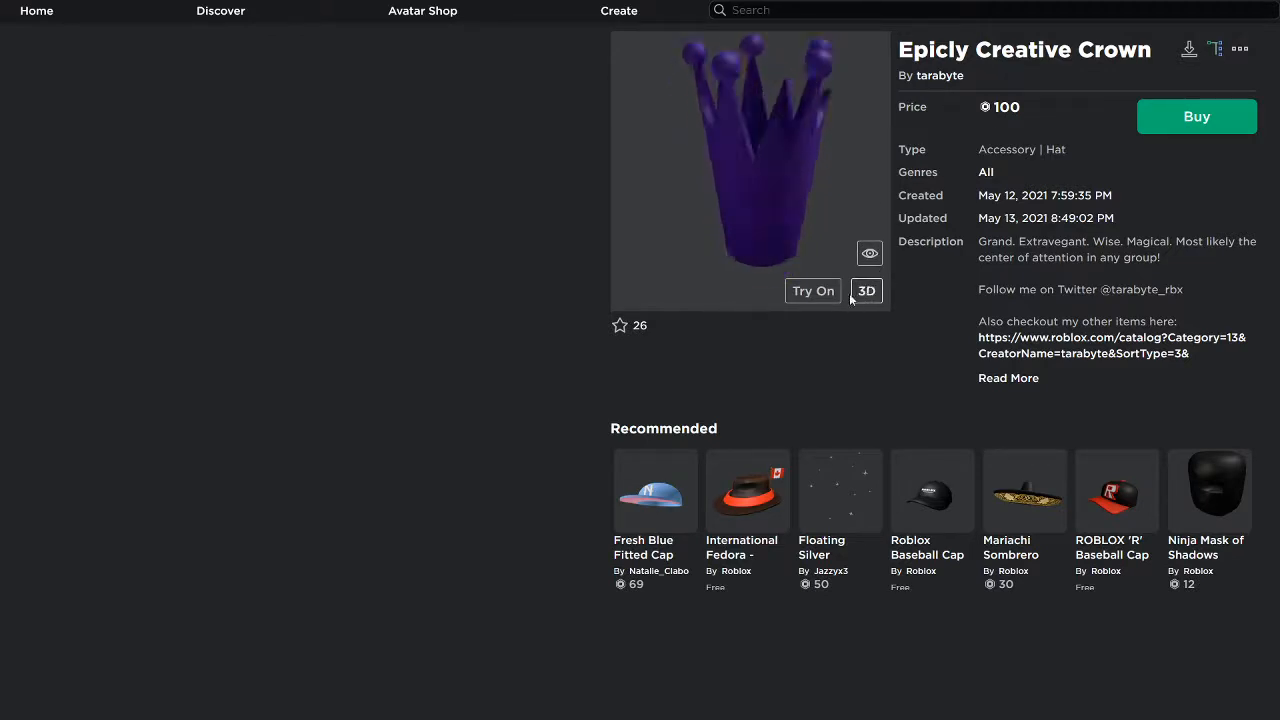
left_click(812, 290)
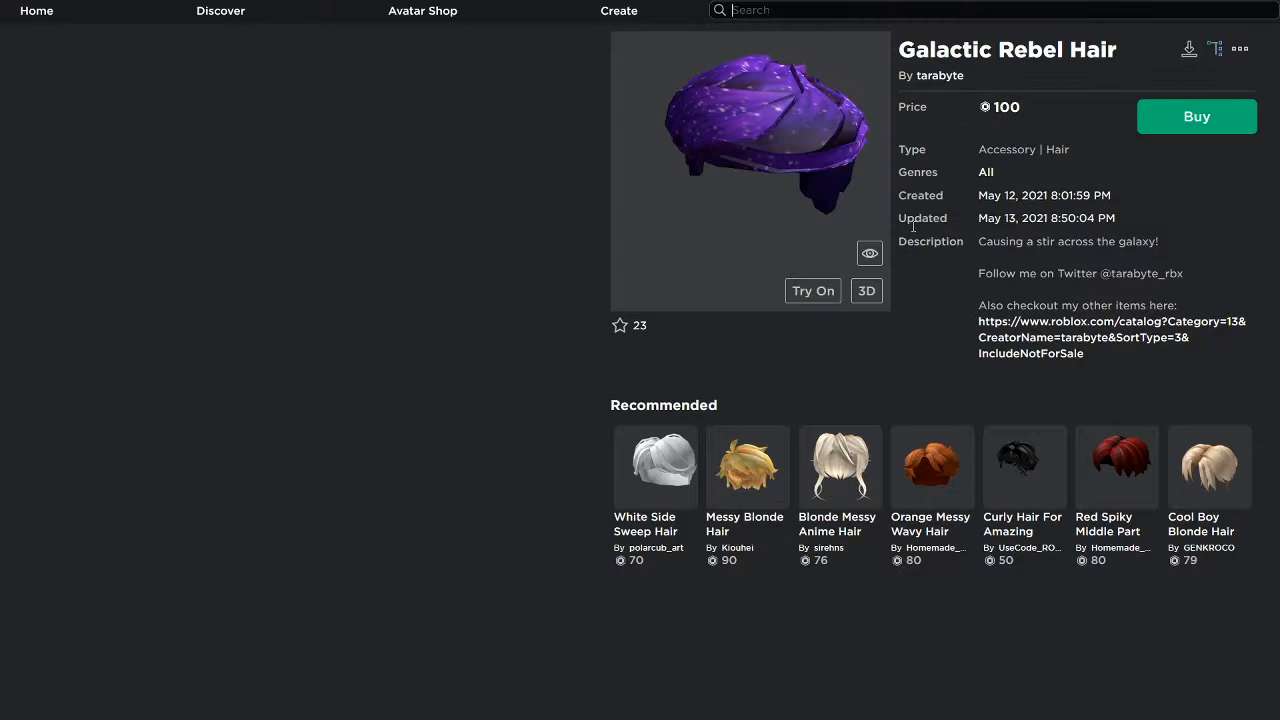
Note the 'Causing a stir across the galaxy!' description and preview the Galactic Rebel Hair in 3D.
double_click(1068, 240)
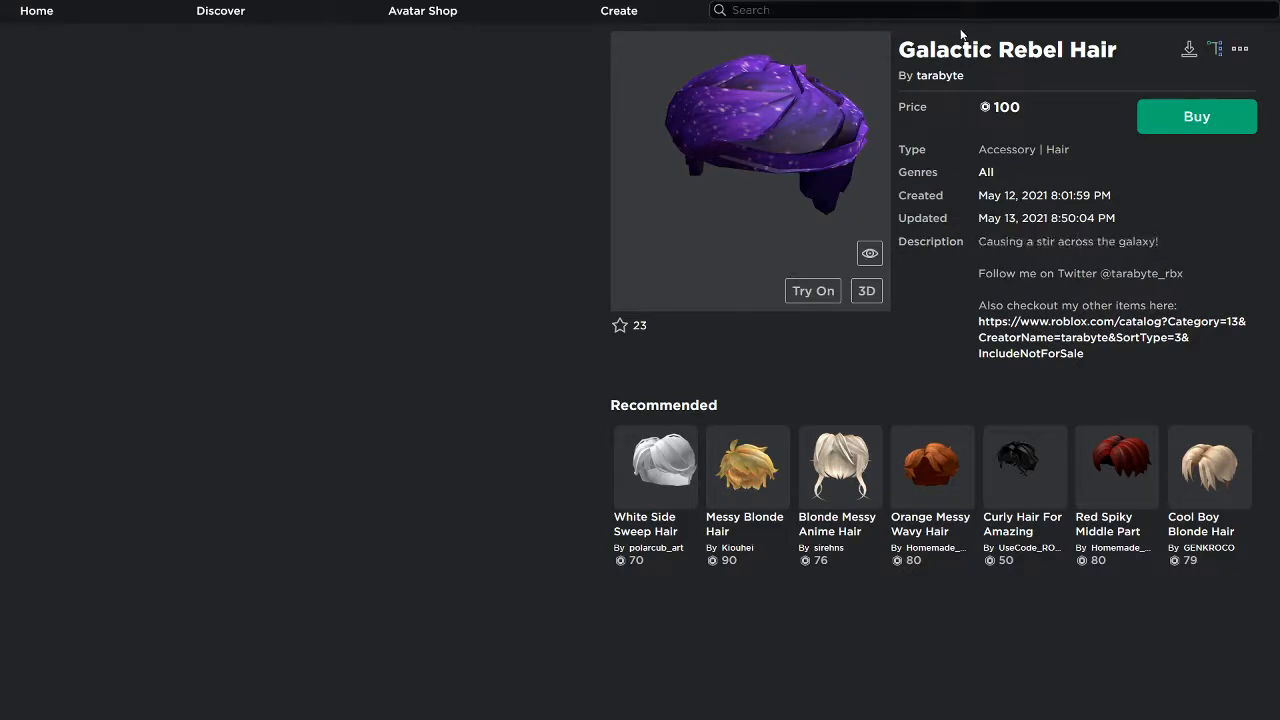
type("Causing a stir across the galaxy!")
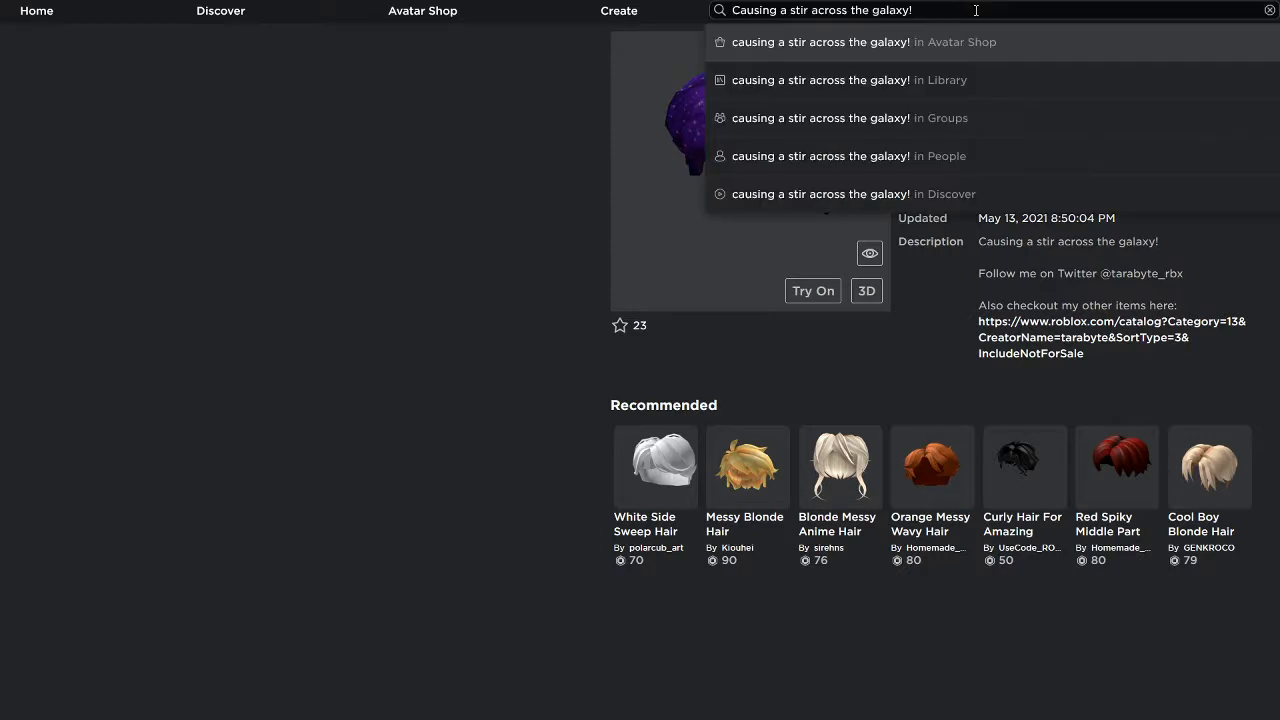
triple_click(820, 10)
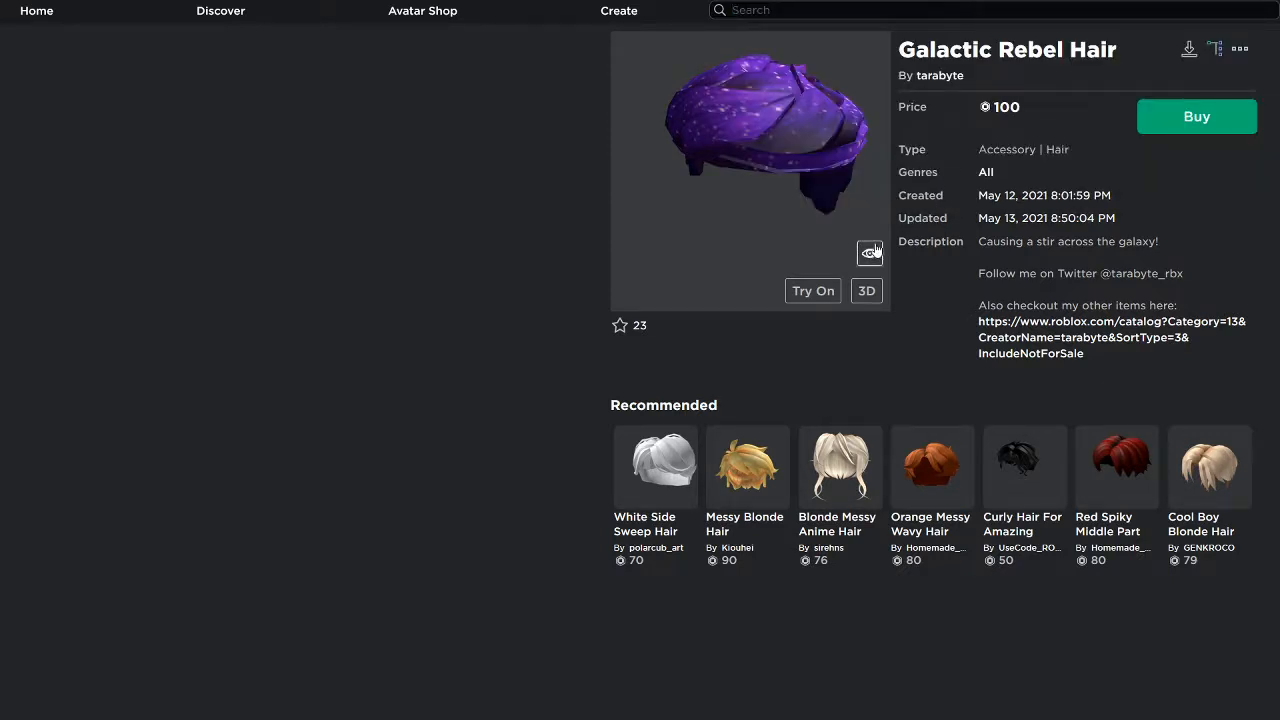
left_click(812, 290)
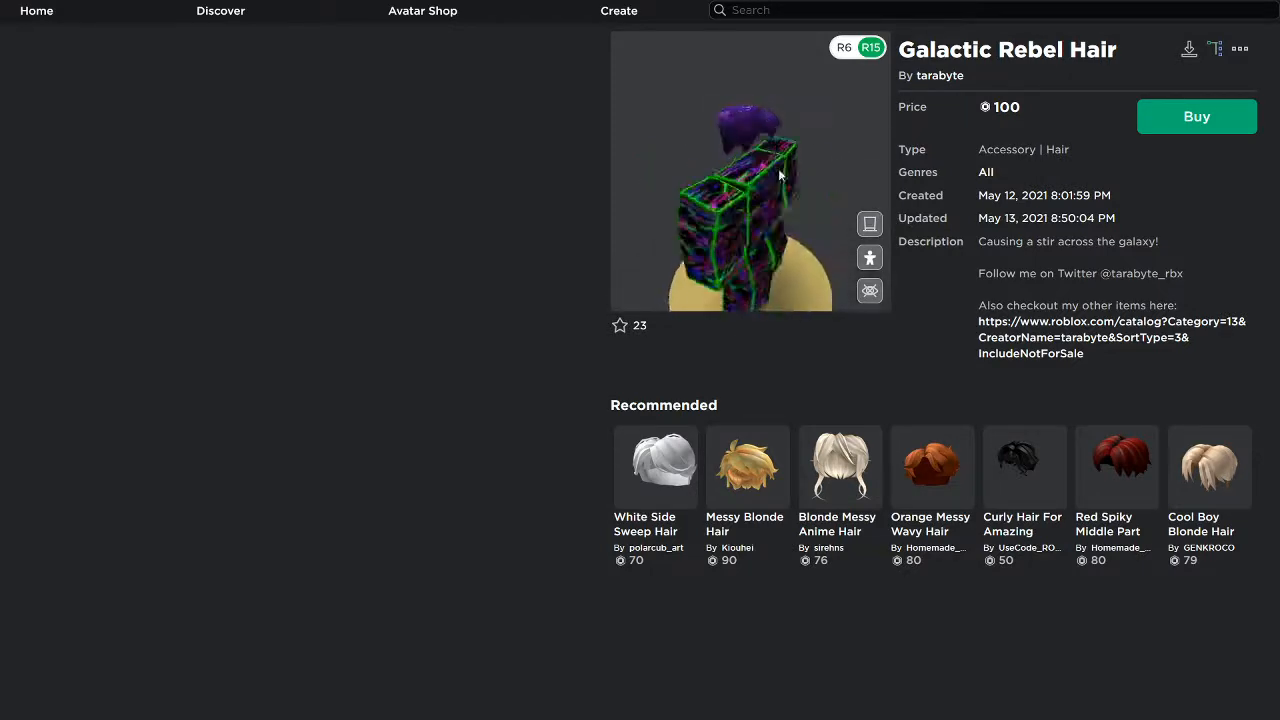
left_click(868, 292)
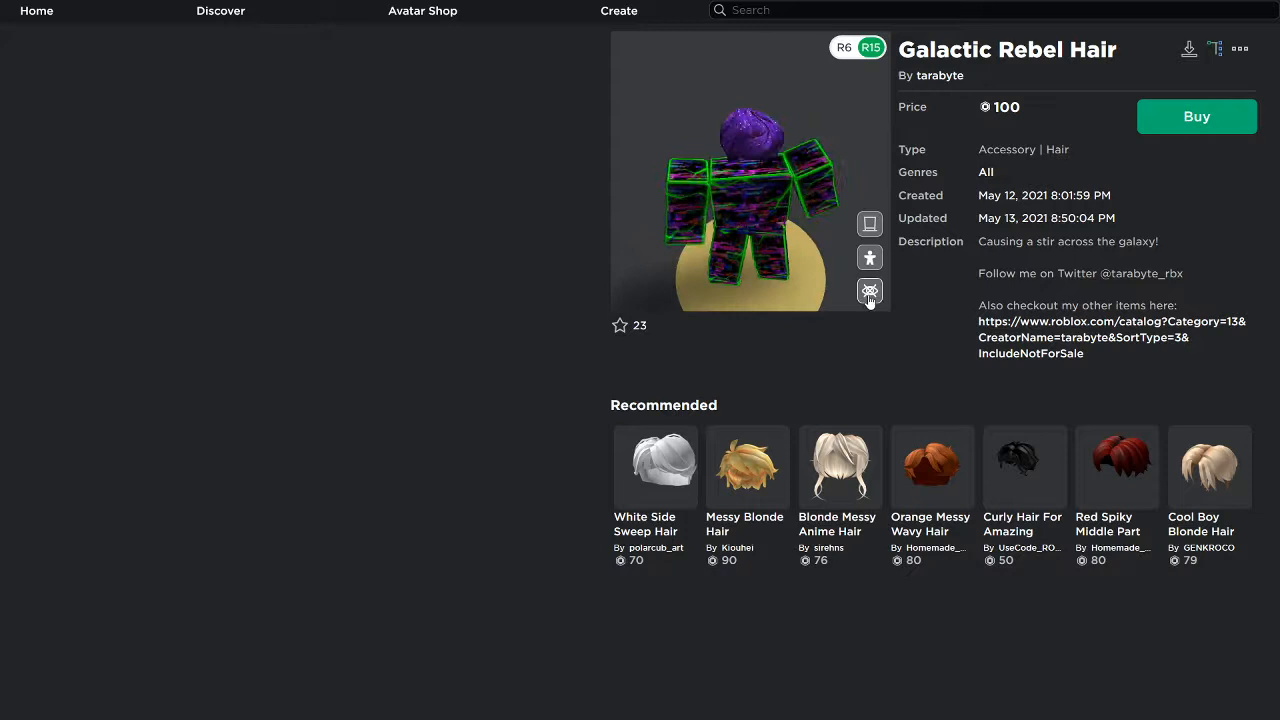
Rotate the hair as a 3D model, return to 2D and try it on the avatar.
left_click(868, 292)
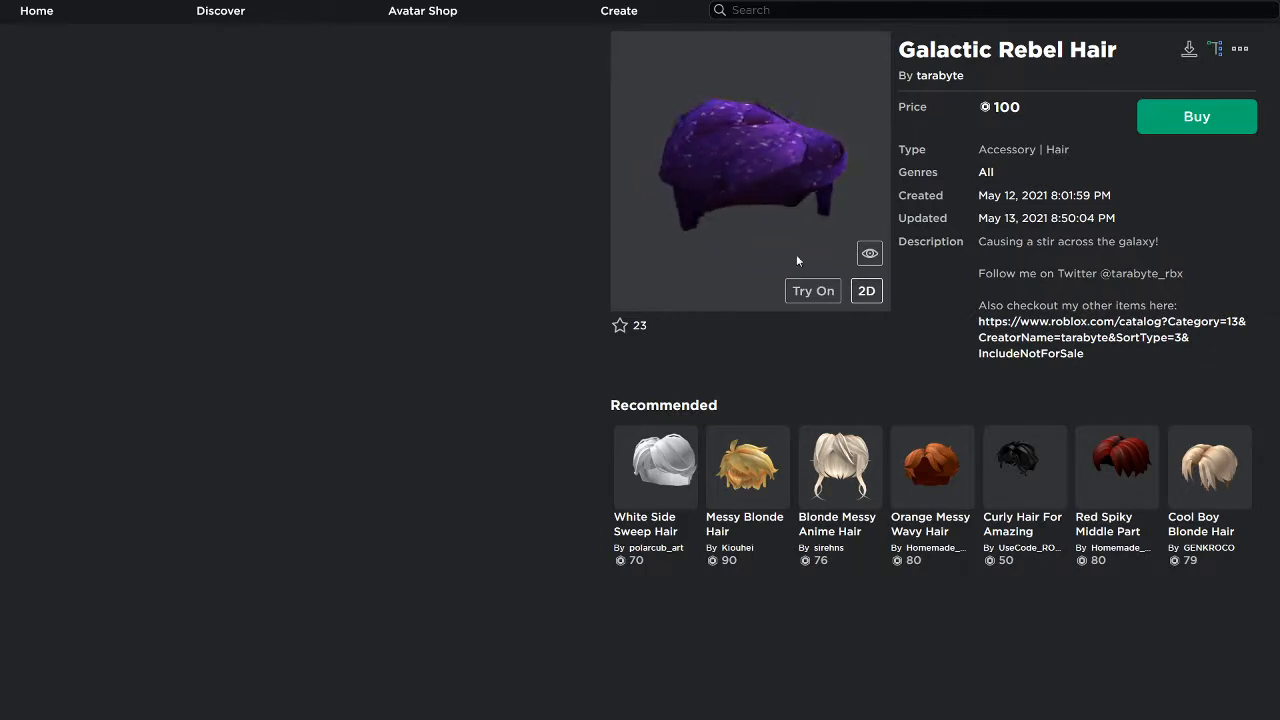
left_click(864, 290)
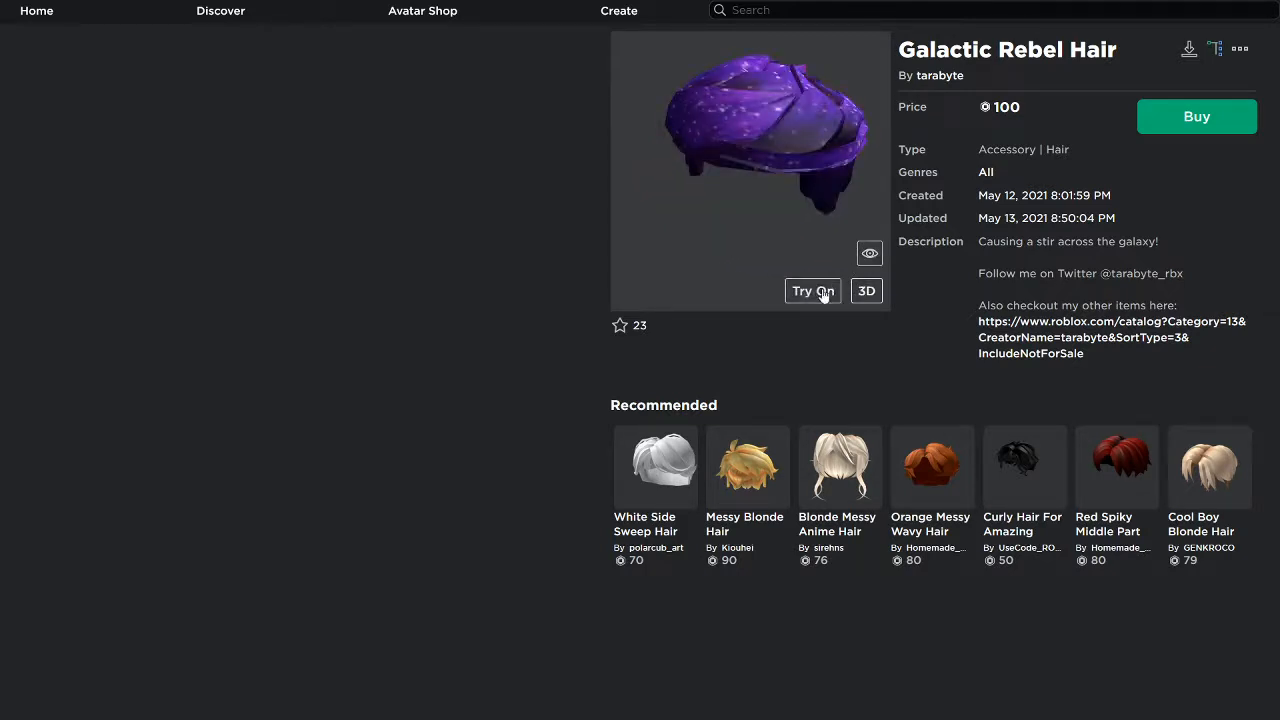
left_click(812, 290)
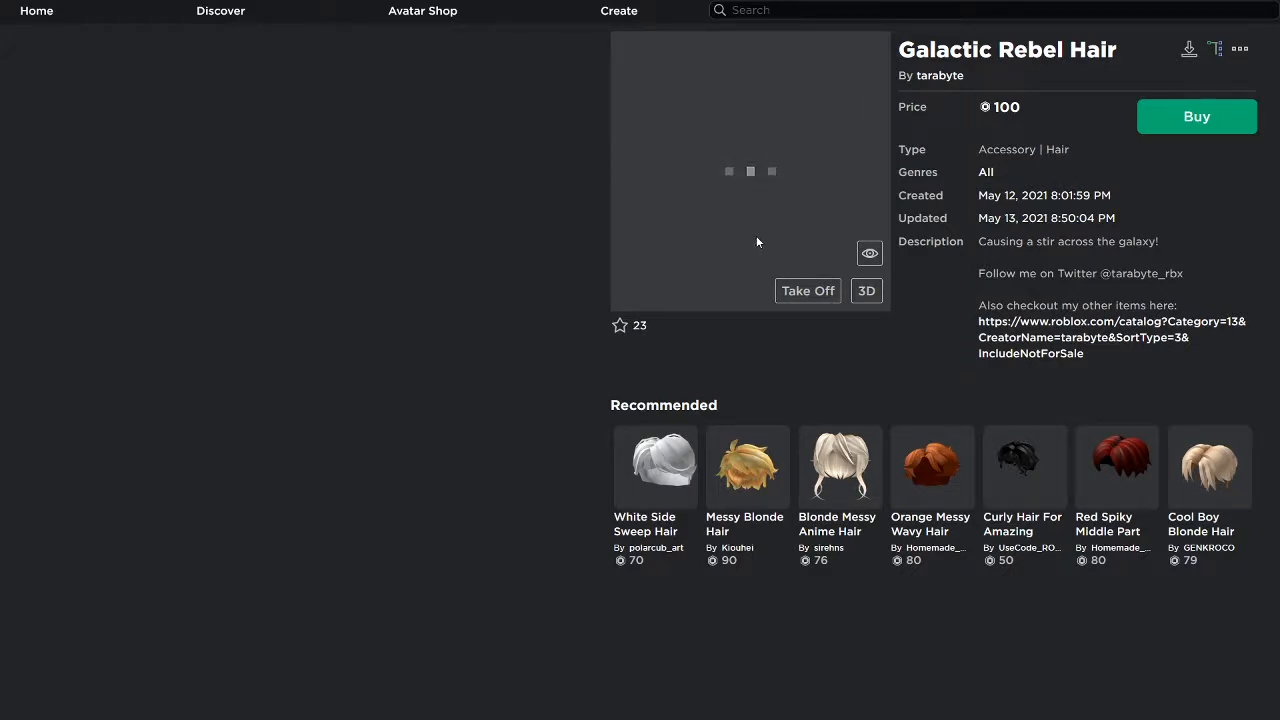
mouse_move(784, 170)
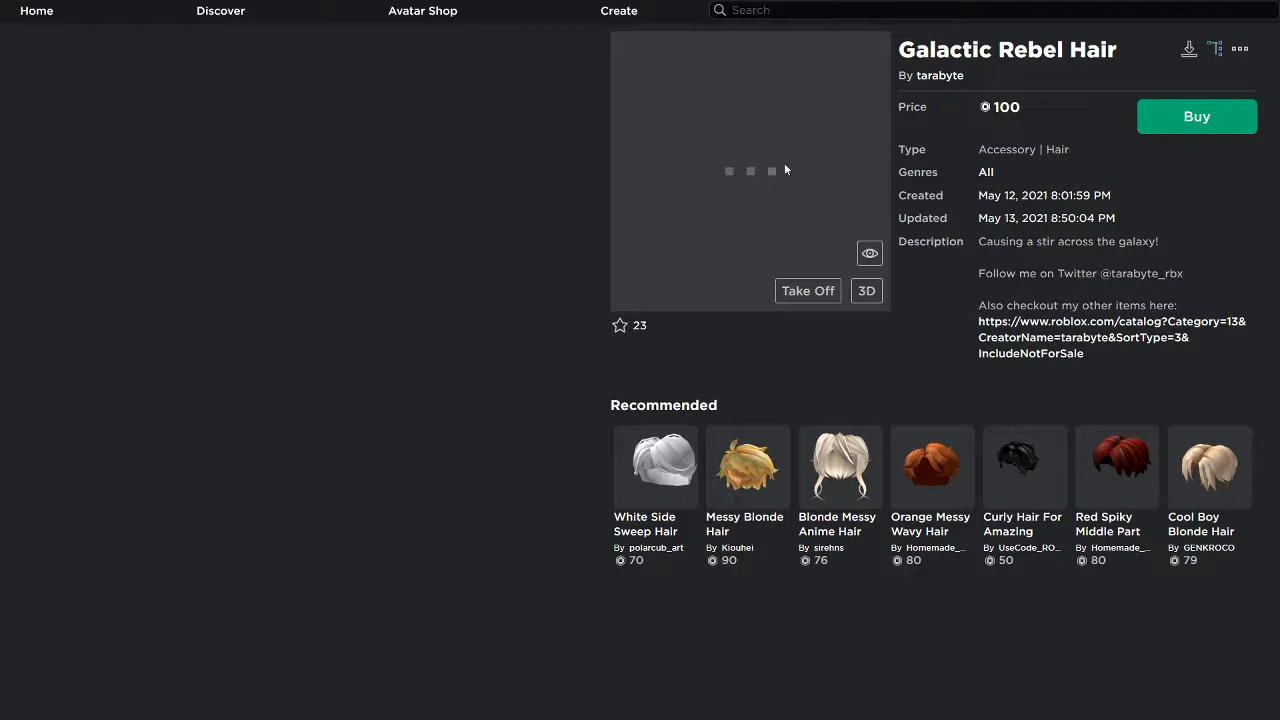
left_click(808, 290)
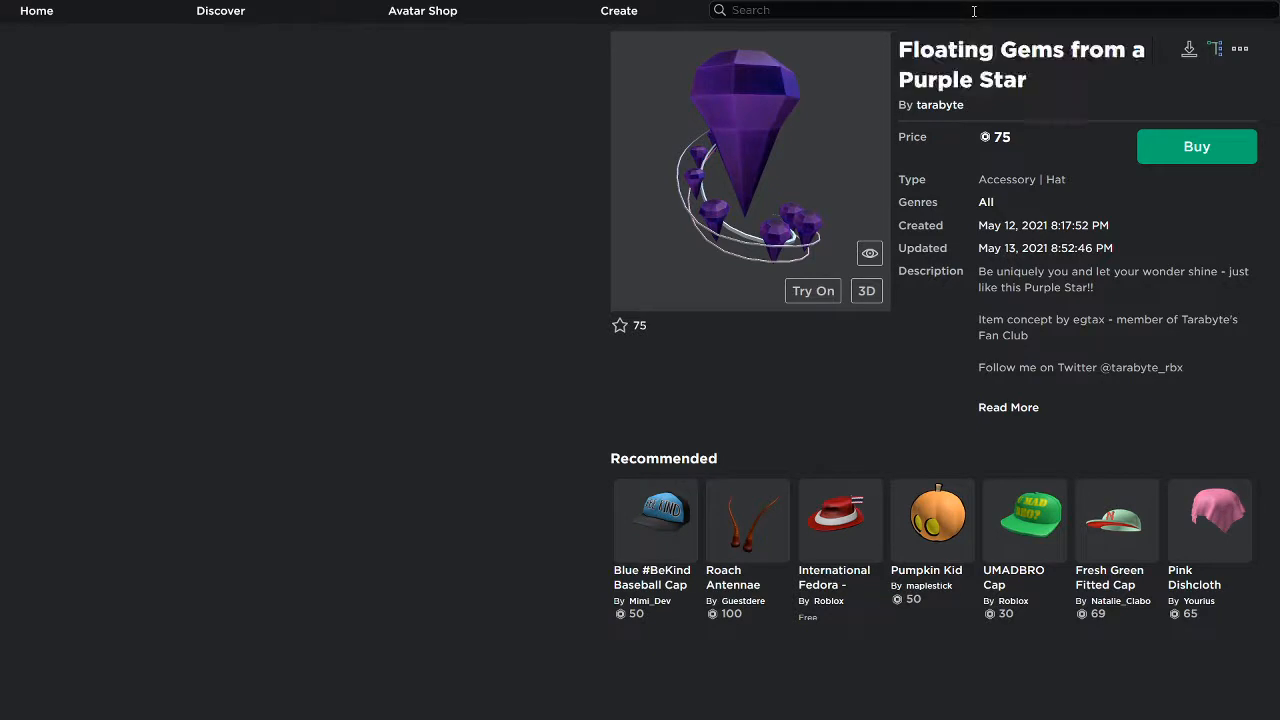
Search for Floating Gems from a Purple Star, view it in 3D, try it on, then go to the home page.
type("Floating Gems from a Purple Star")
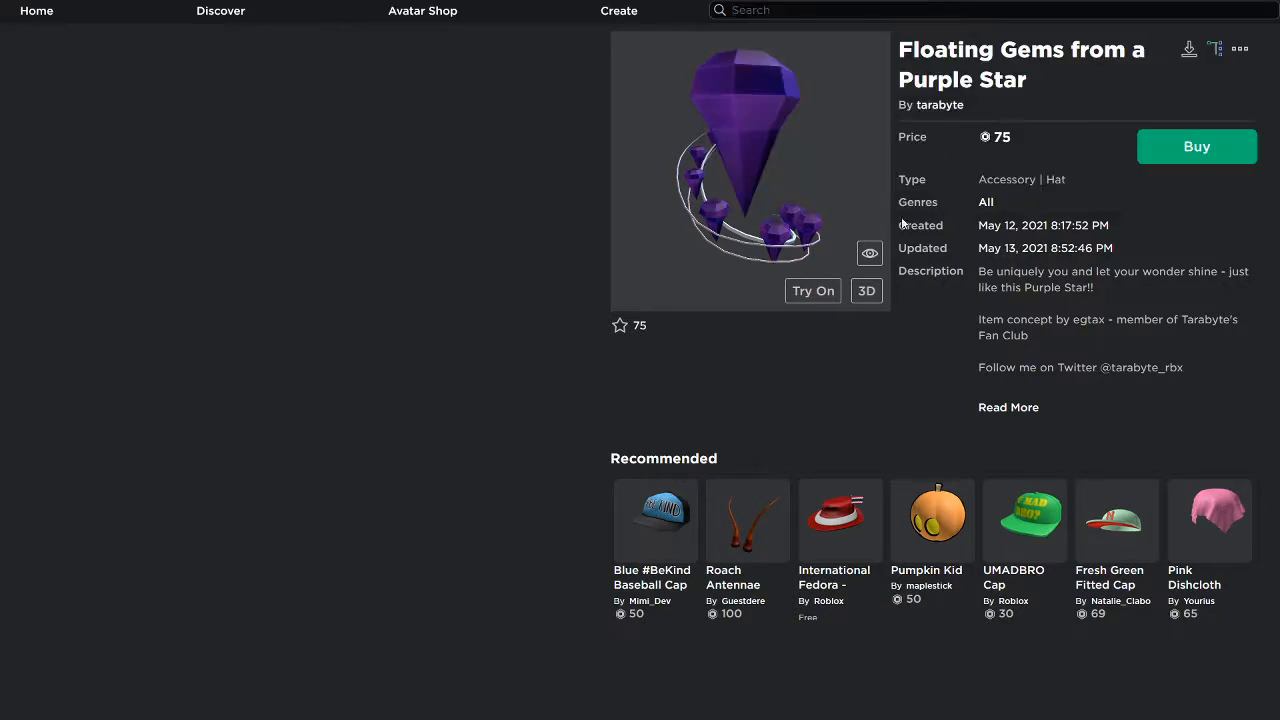
left_click(812, 290)
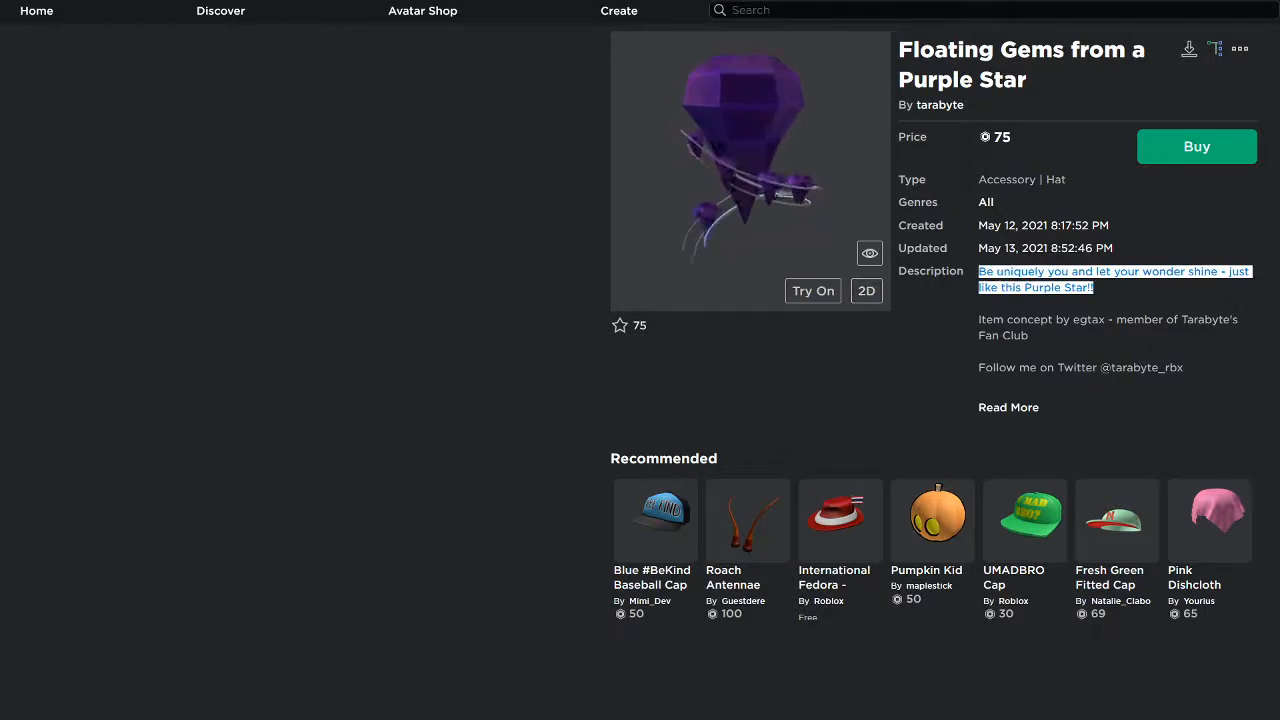
type("Be uniquely you and let your wonder shine - just like this Purple Star!!")
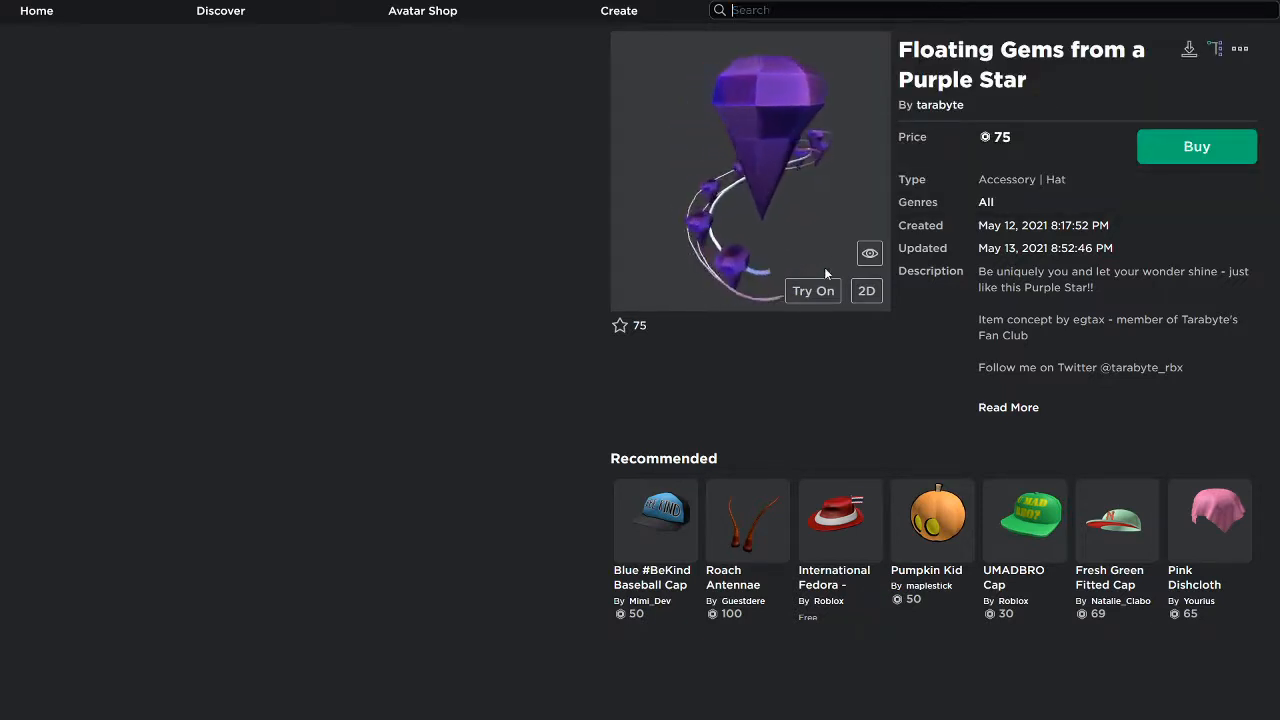
left_click(812, 290)
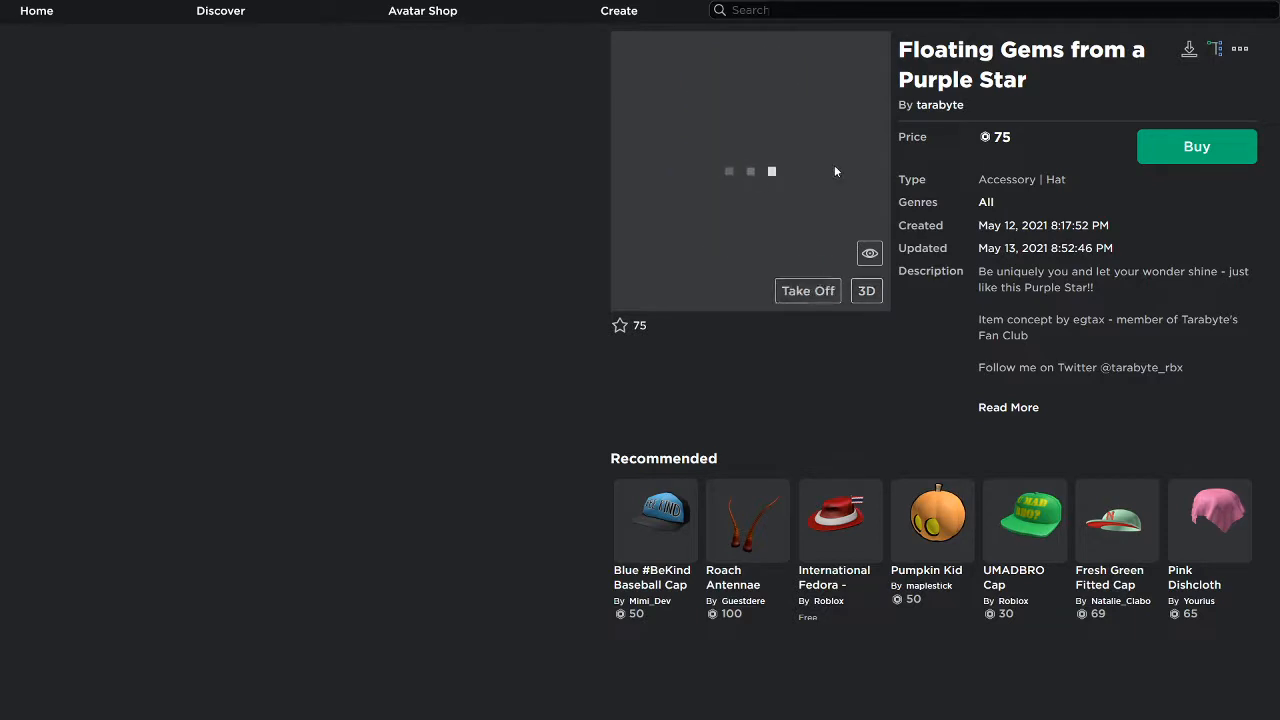
mouse_move(814, 128)
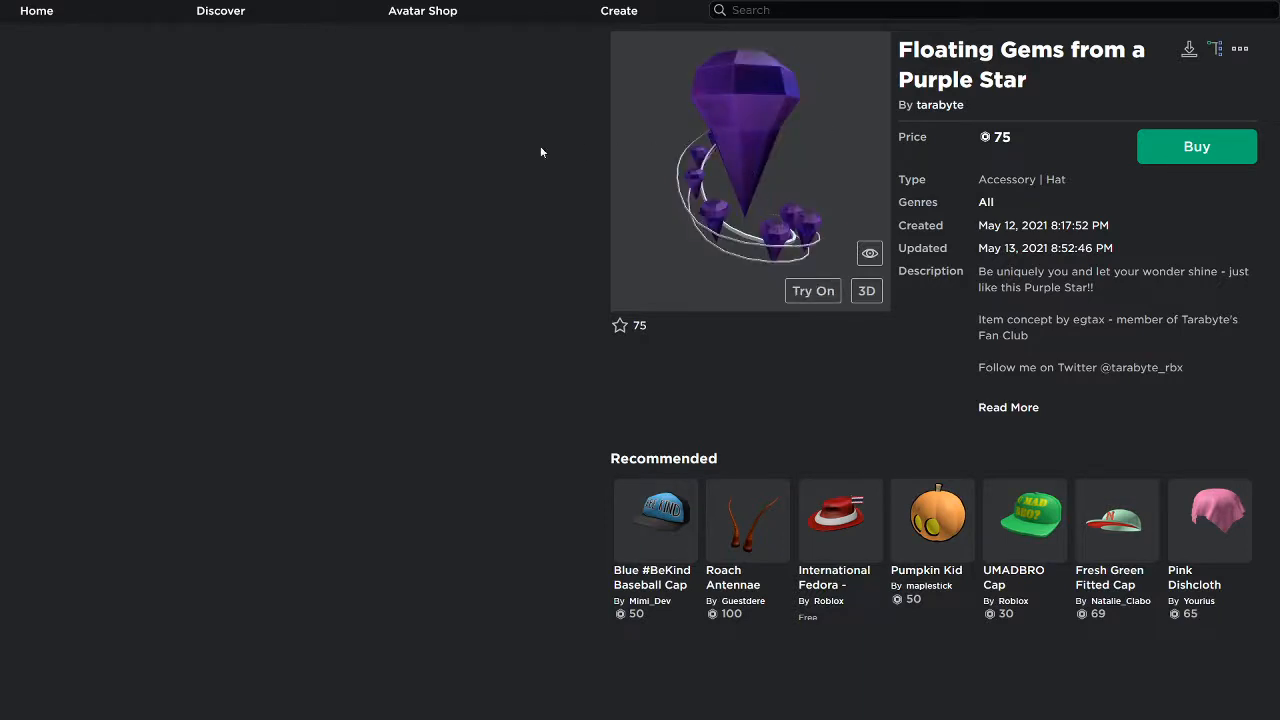
left_click(36, 12)
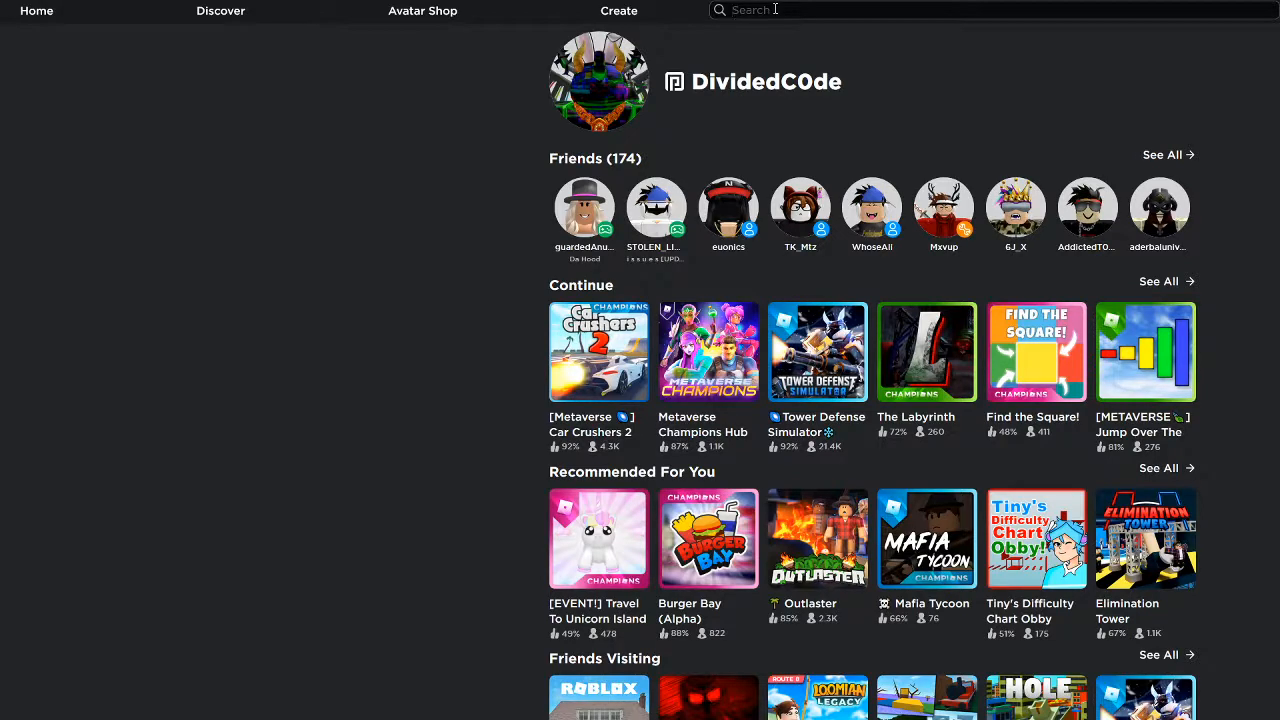
Enter 'Thanks For Watching' into the Roblox site search box.
type("Thanks")
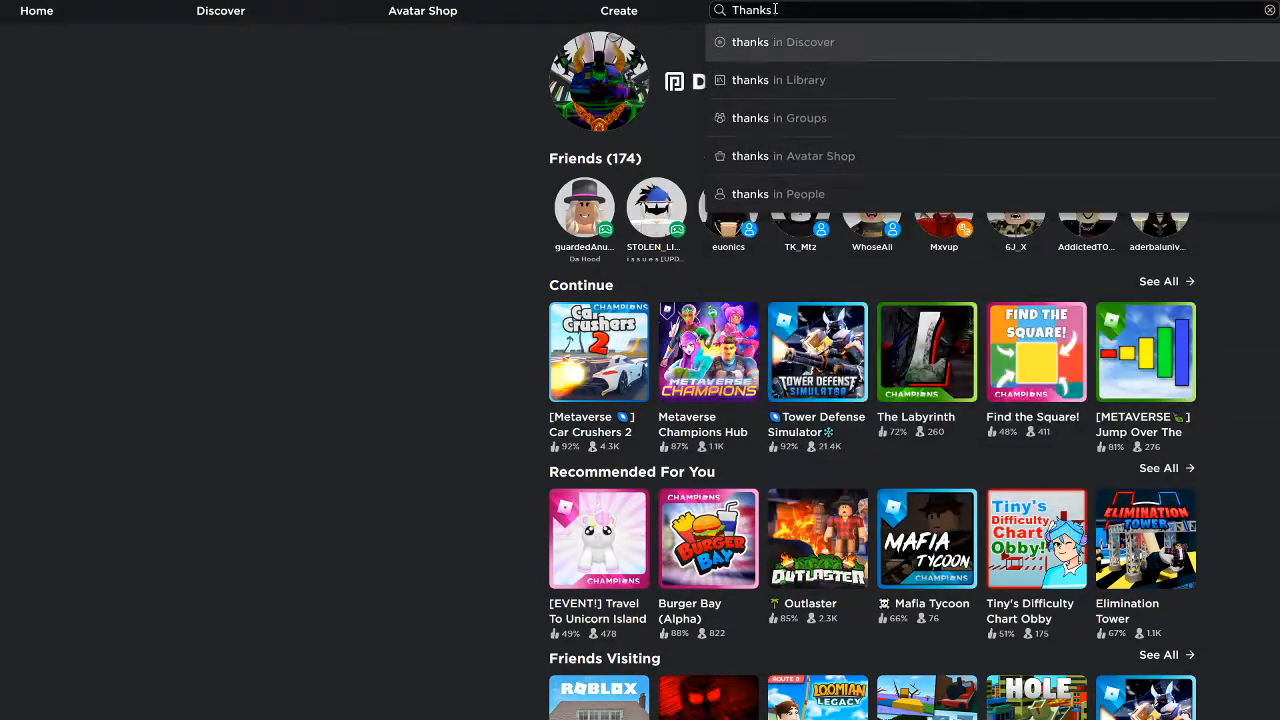
type("Fo")
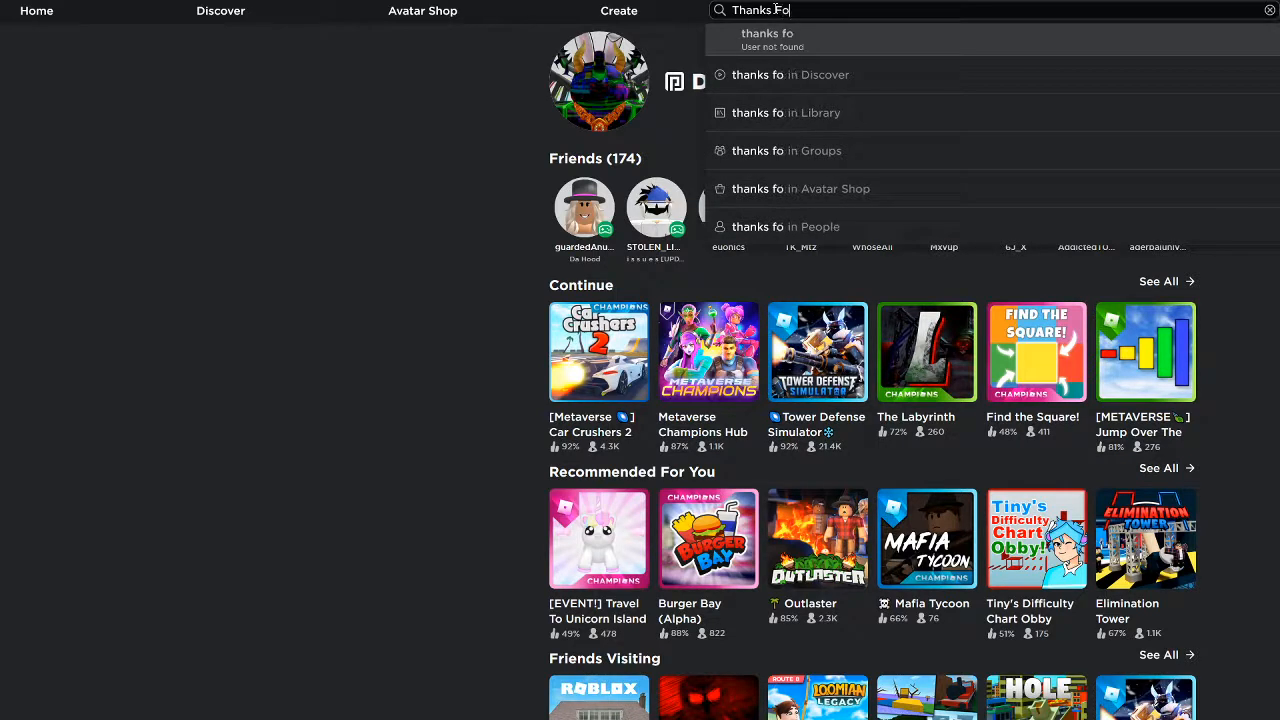
type("r W")
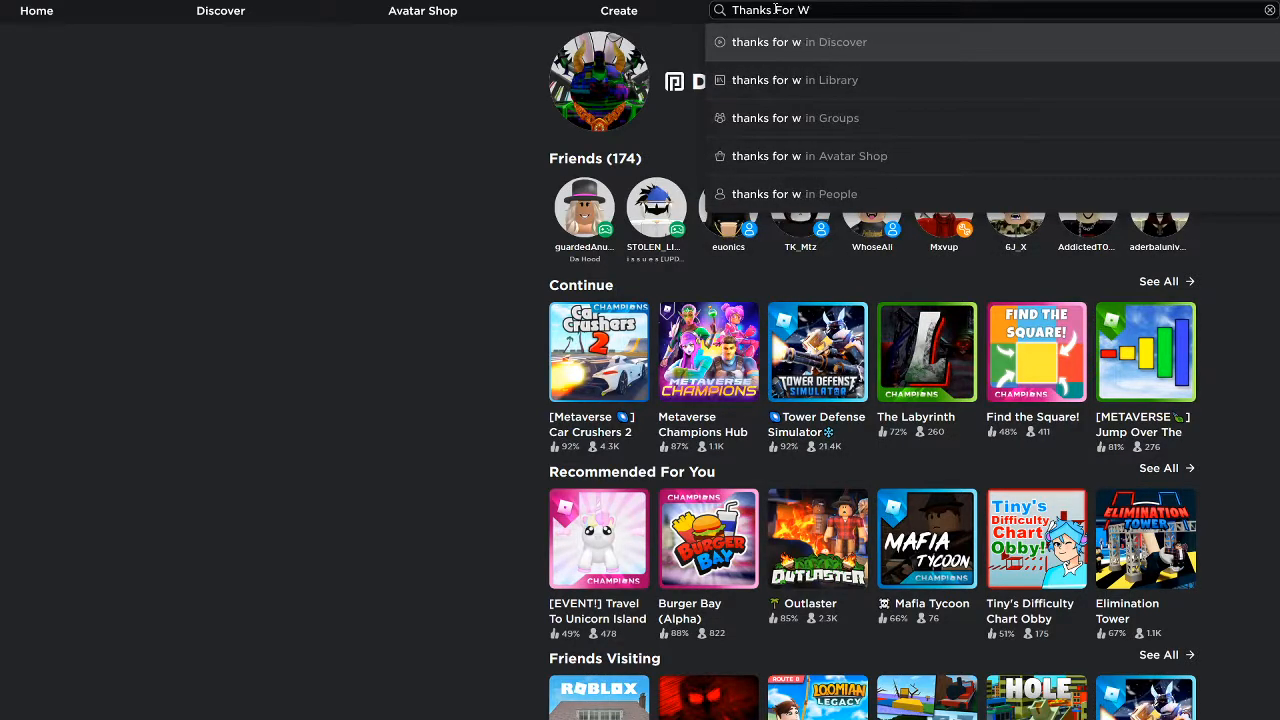
type("atching")
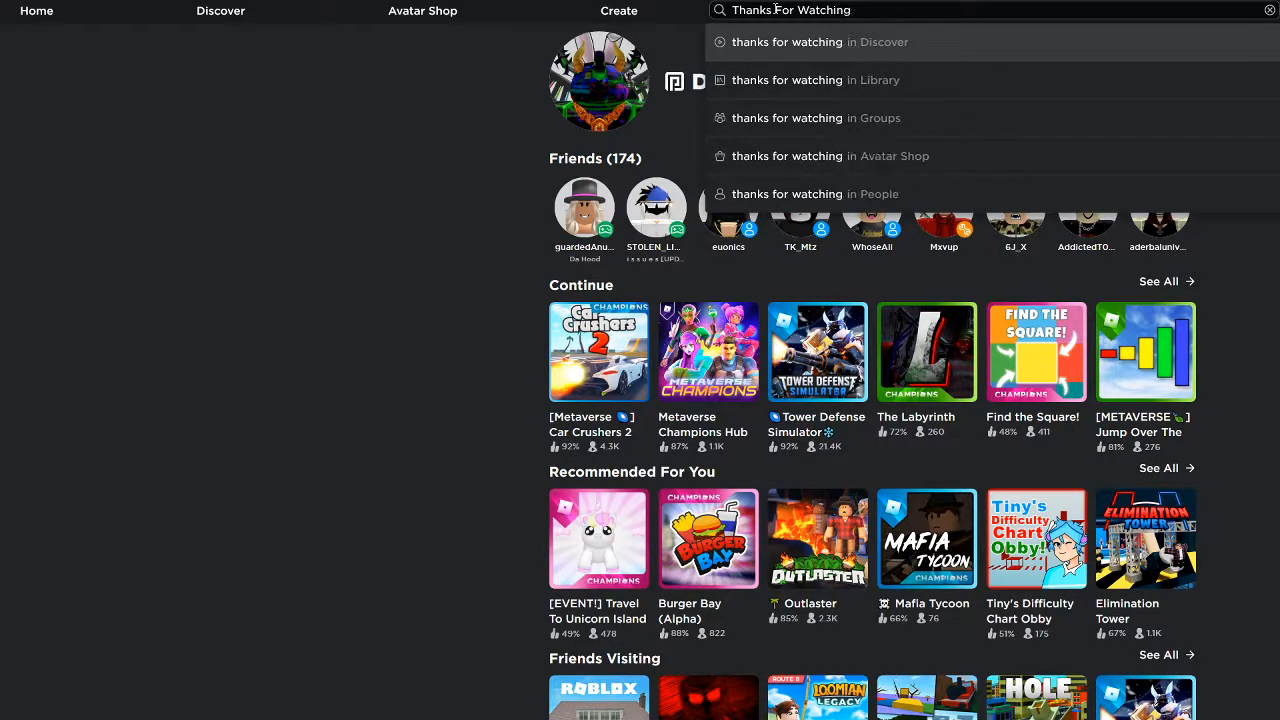